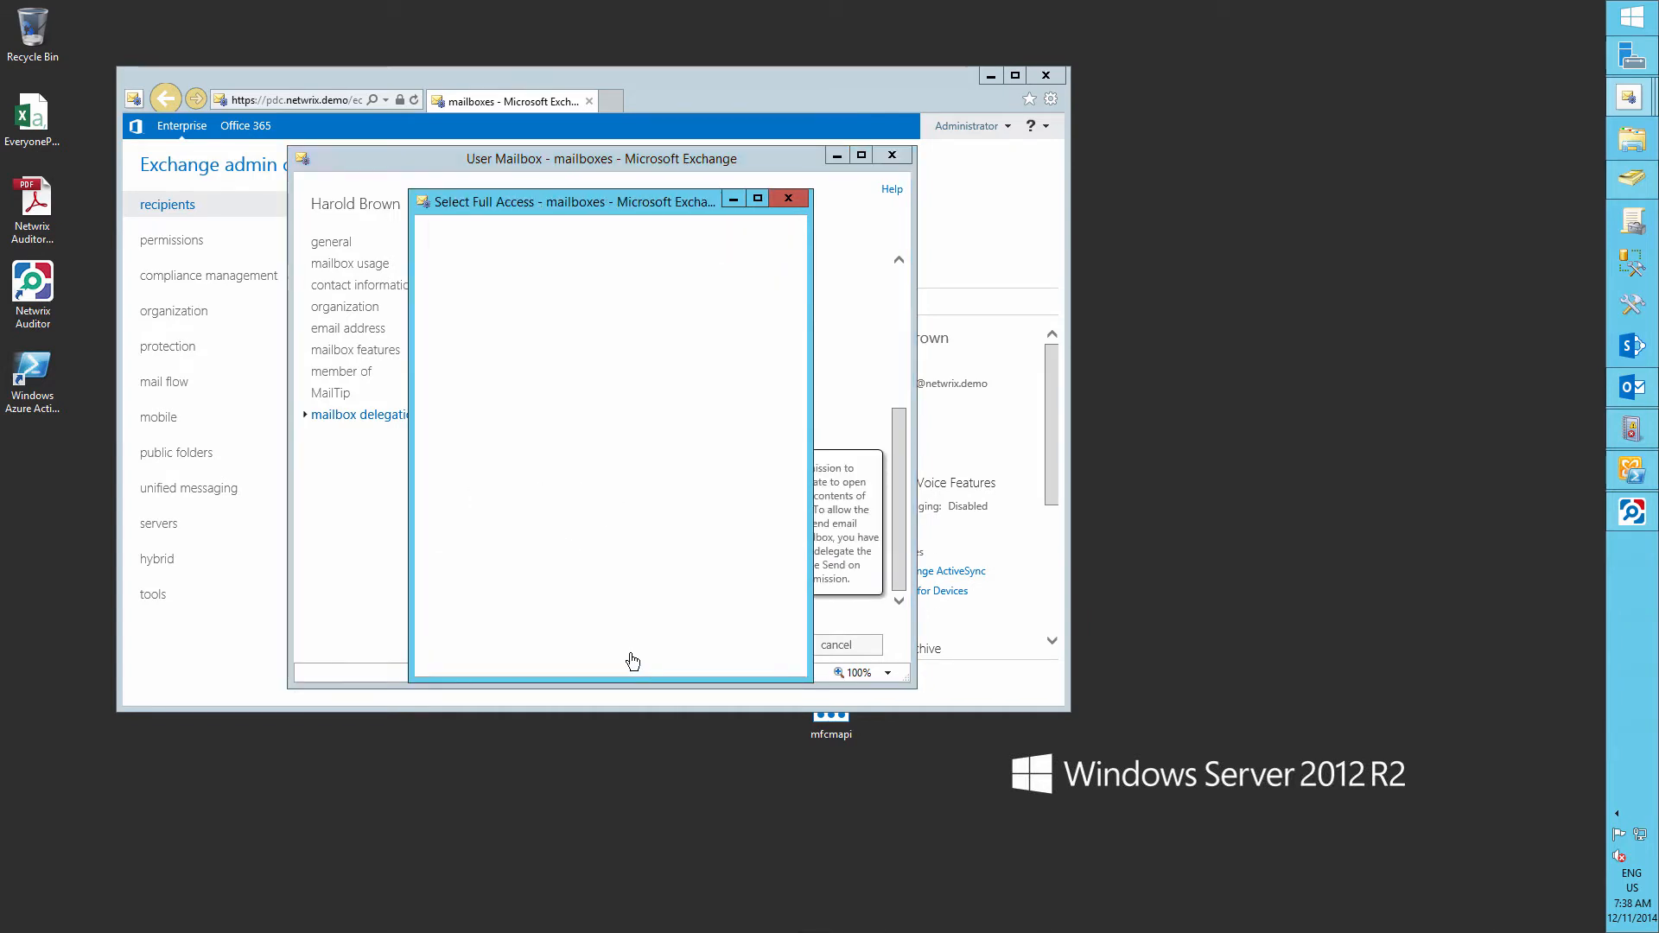
{"action": "left_click", "coordinate": [788, 198]}
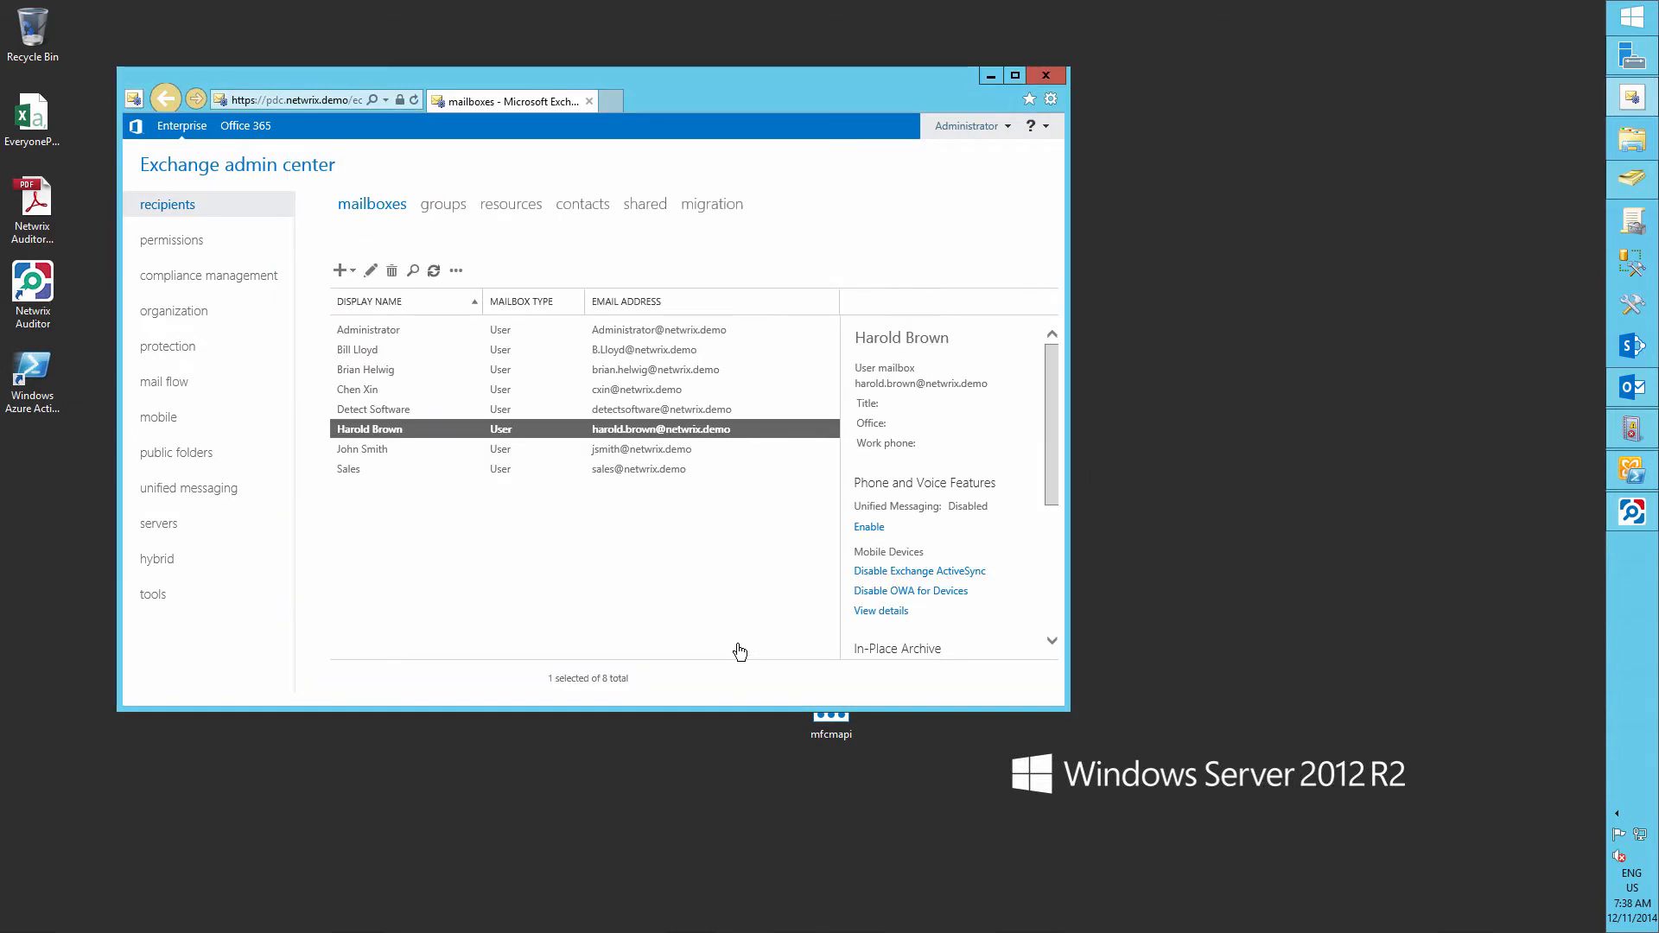
{"action": "mouse_move", "coordinate": [1630, 513]}
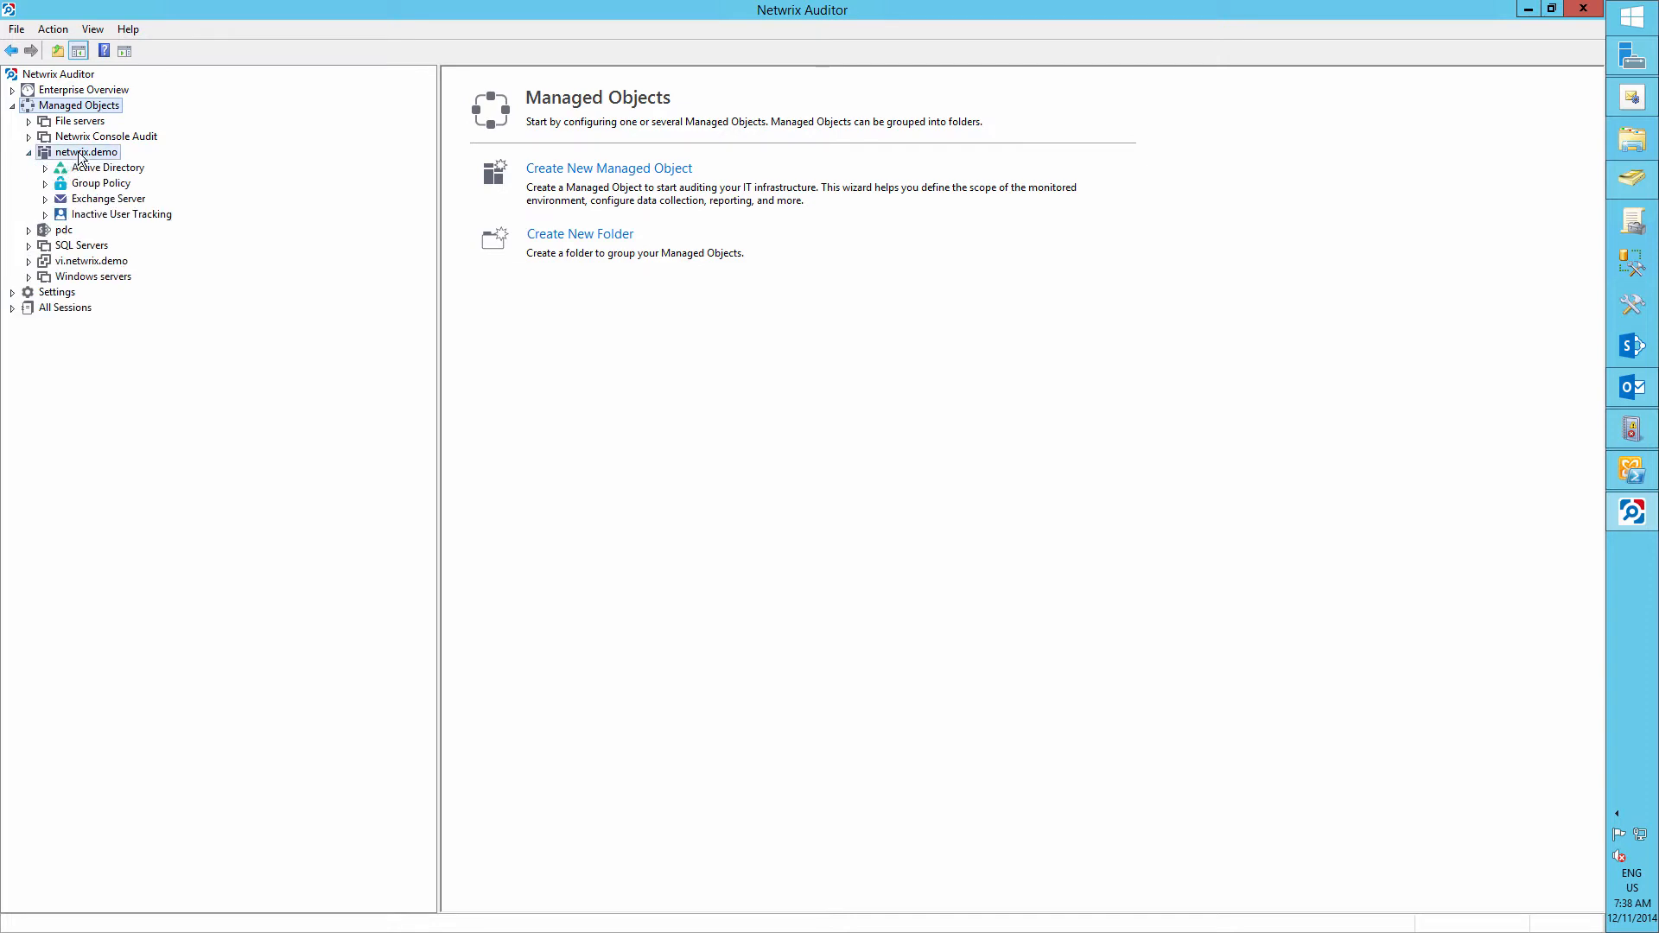
- Run data collection for netwrix.demo (Active Directory, Group Policy, Exchange Server) and expand Settings
{"action": "left_click", "coordinate": [86, 151]}
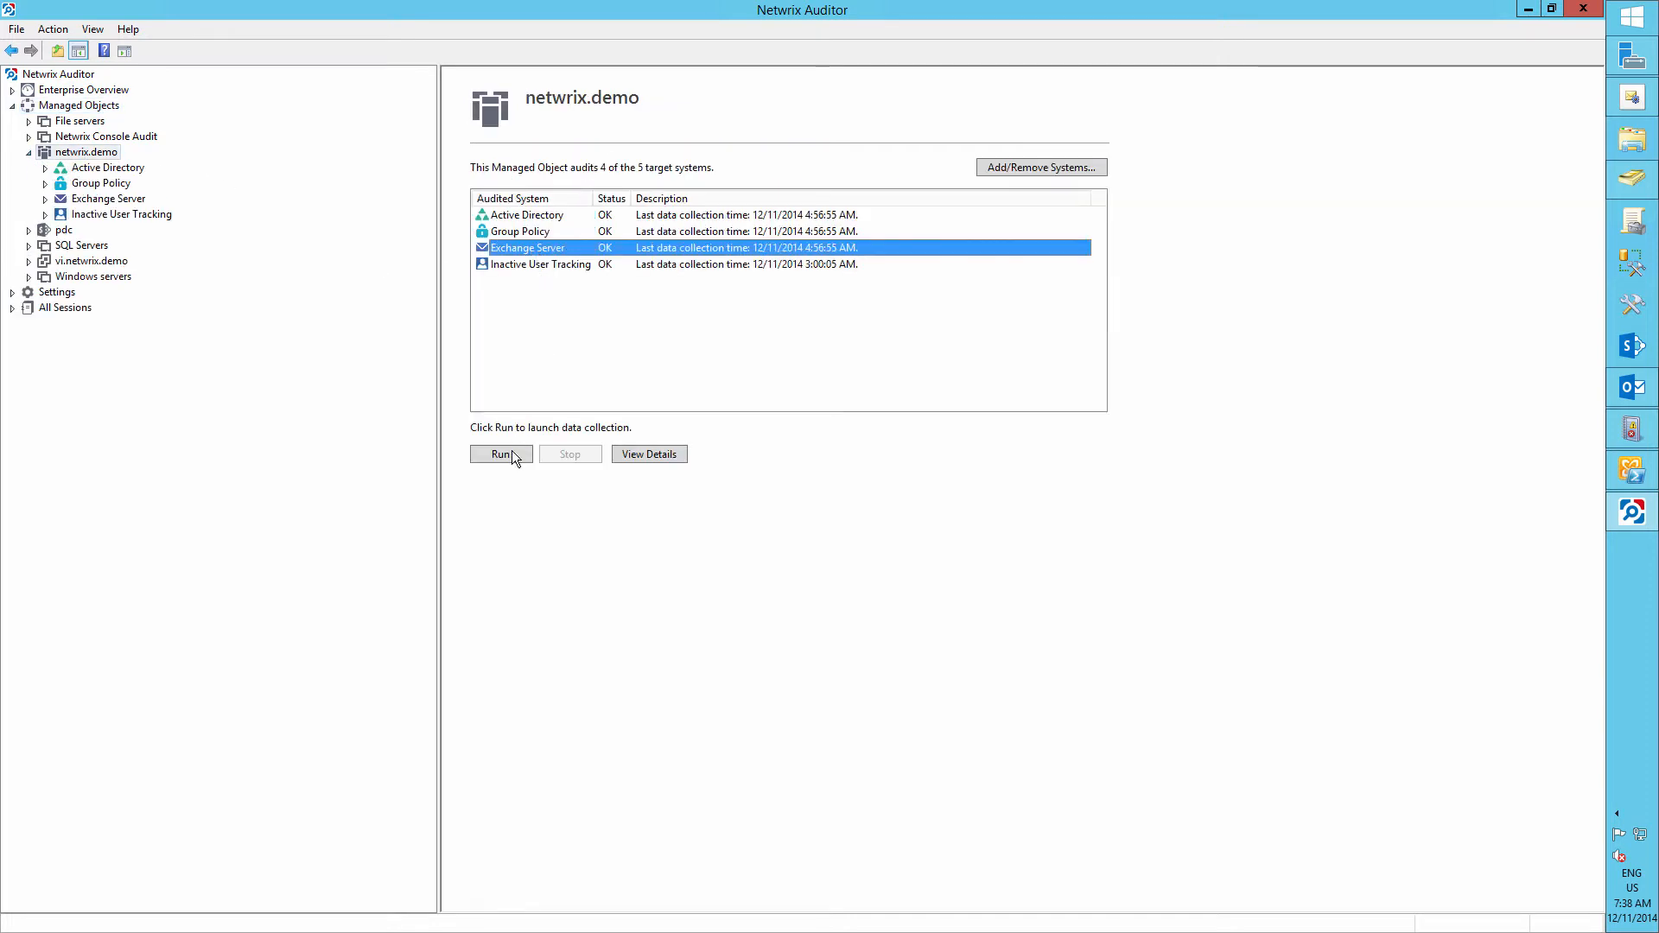
{"action": "left_click", "coordinate": [499, 454]}
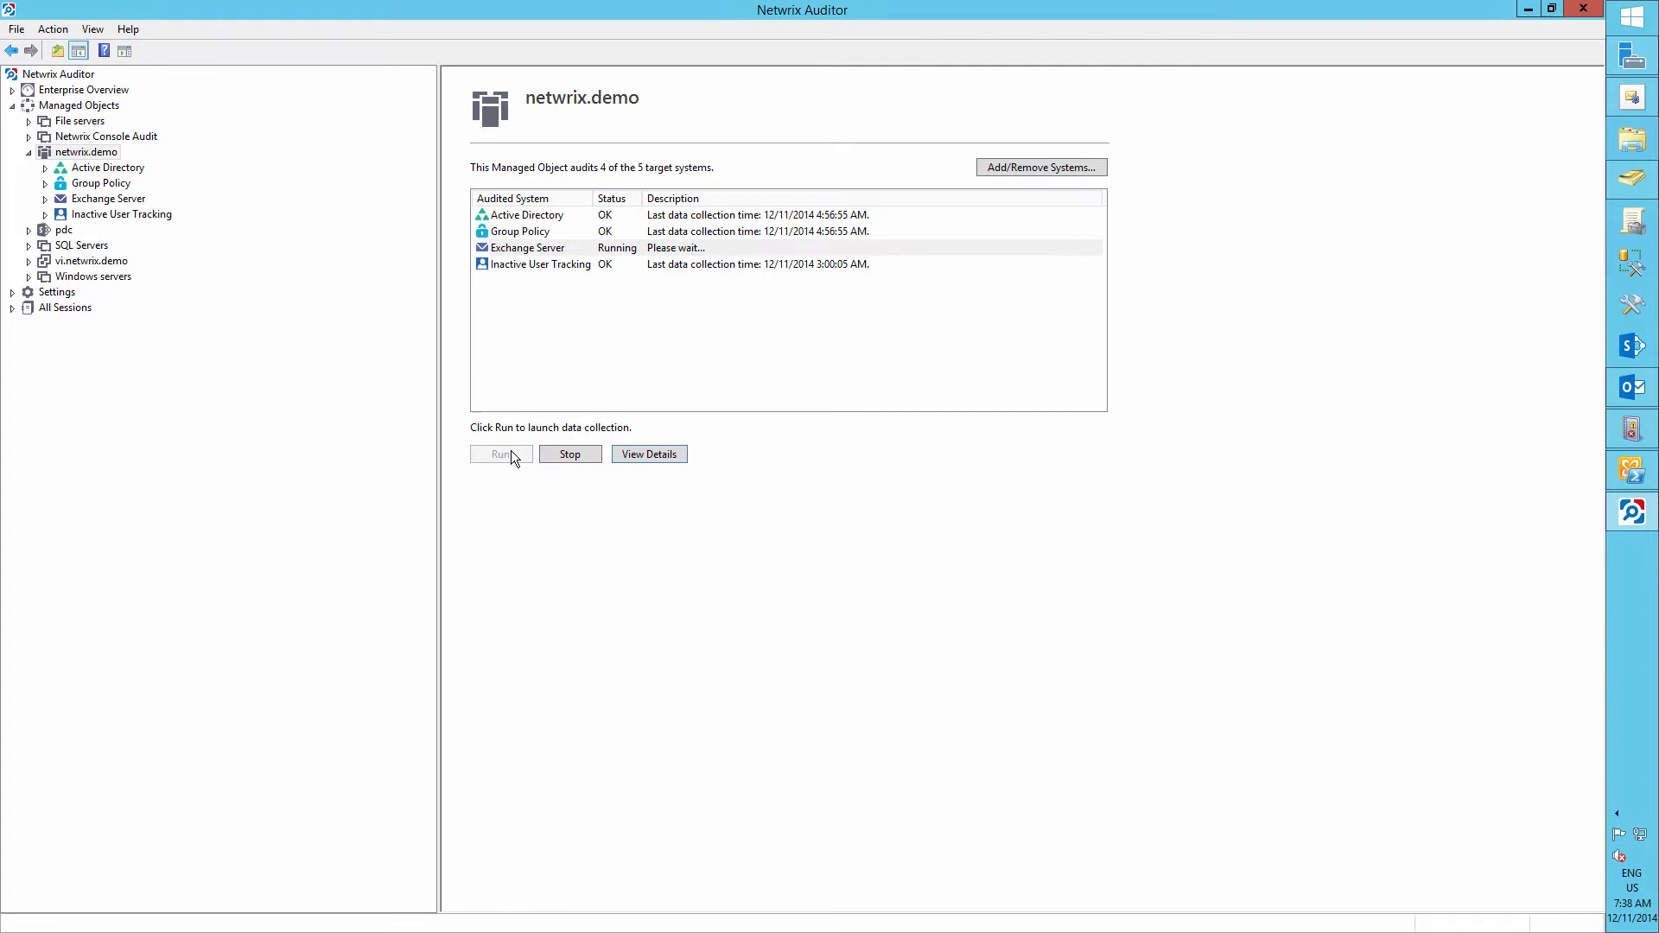
{"action": "left_click", "coordinate": [11, 292]}
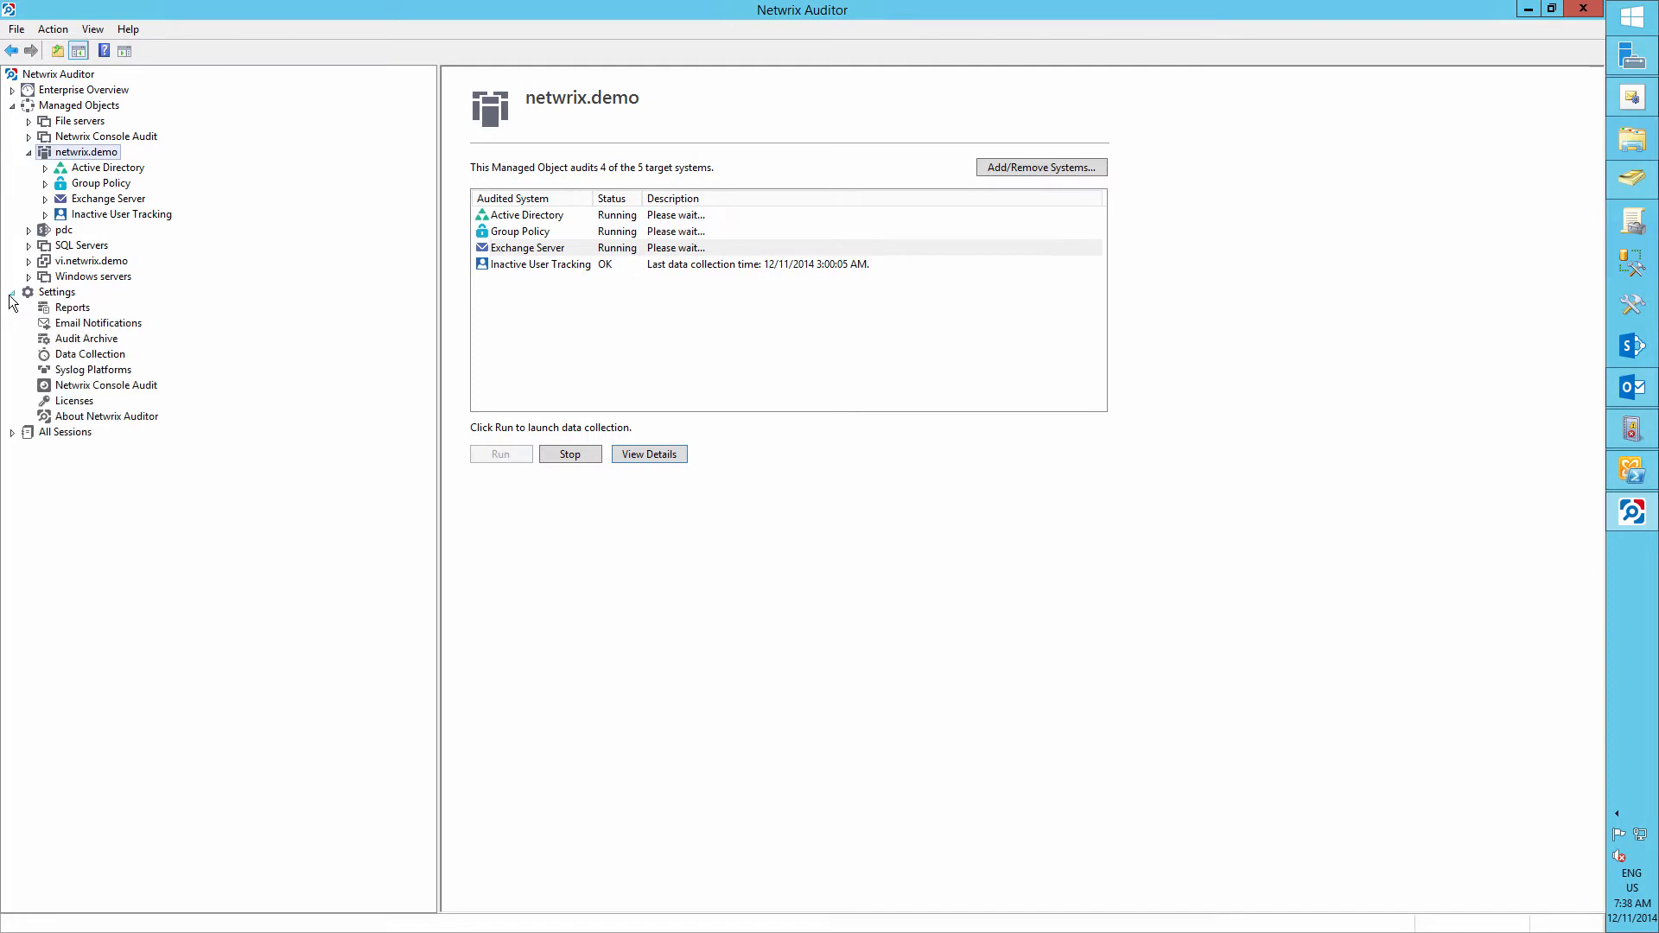
{"action": "mouse_move", "coordinate": [90, 362]}
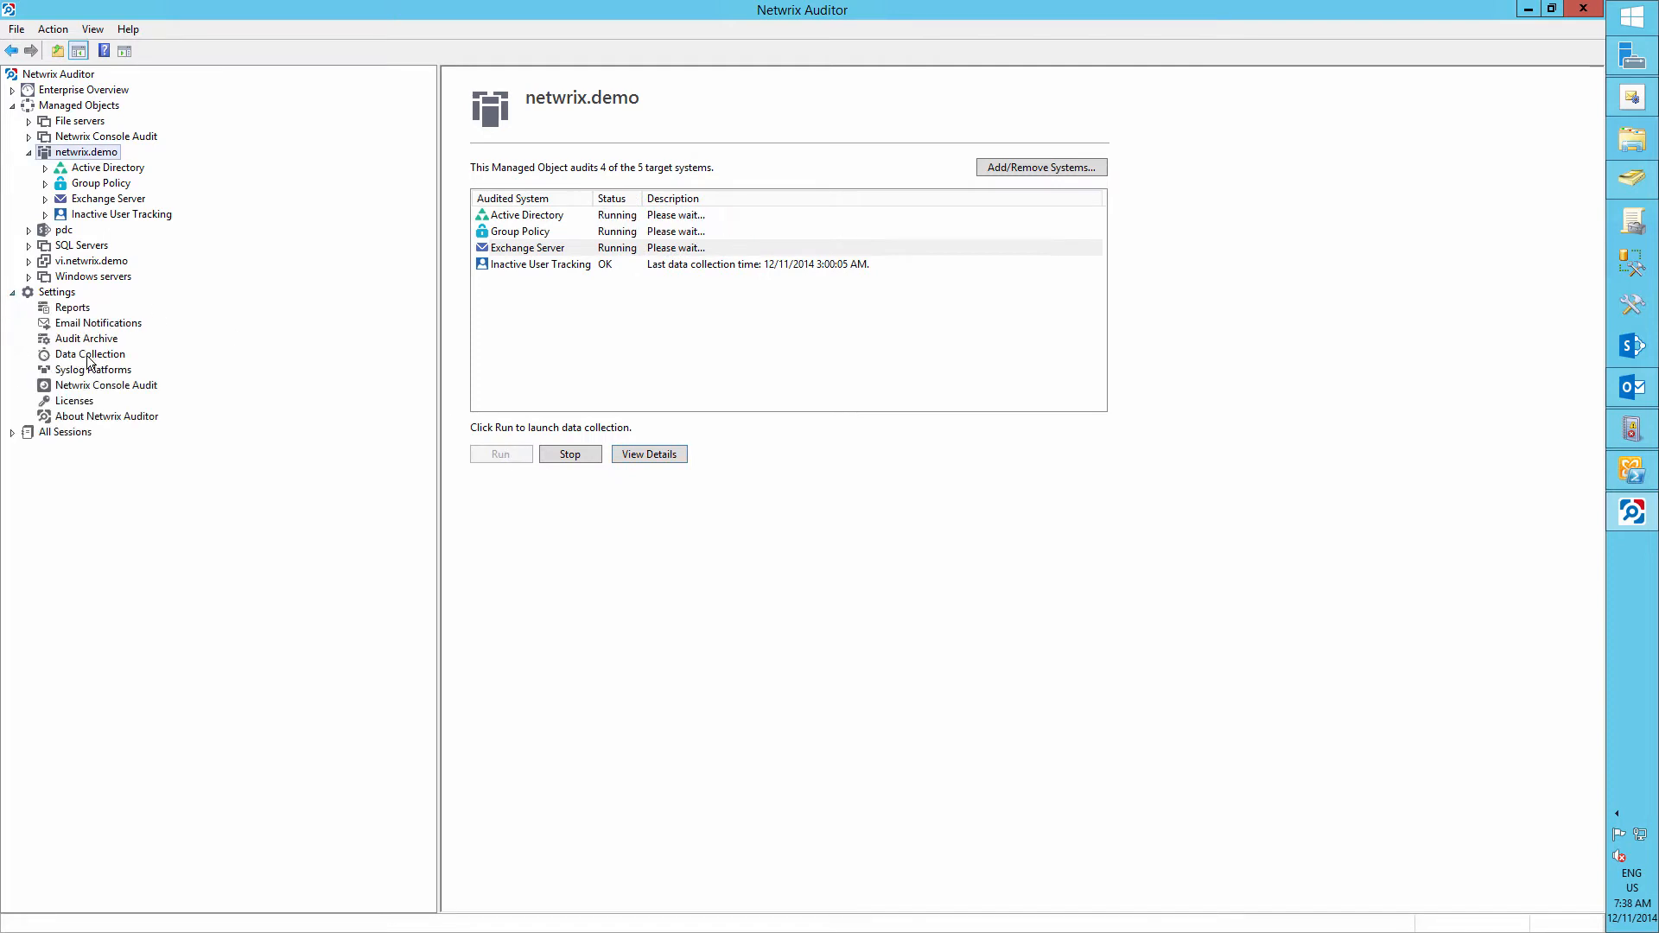
- View the Data Collection schedule (daily at 3:00 AM), then open the Exchange Change Summary email
{"action": "left_click", "coordinate": [89, 354]}
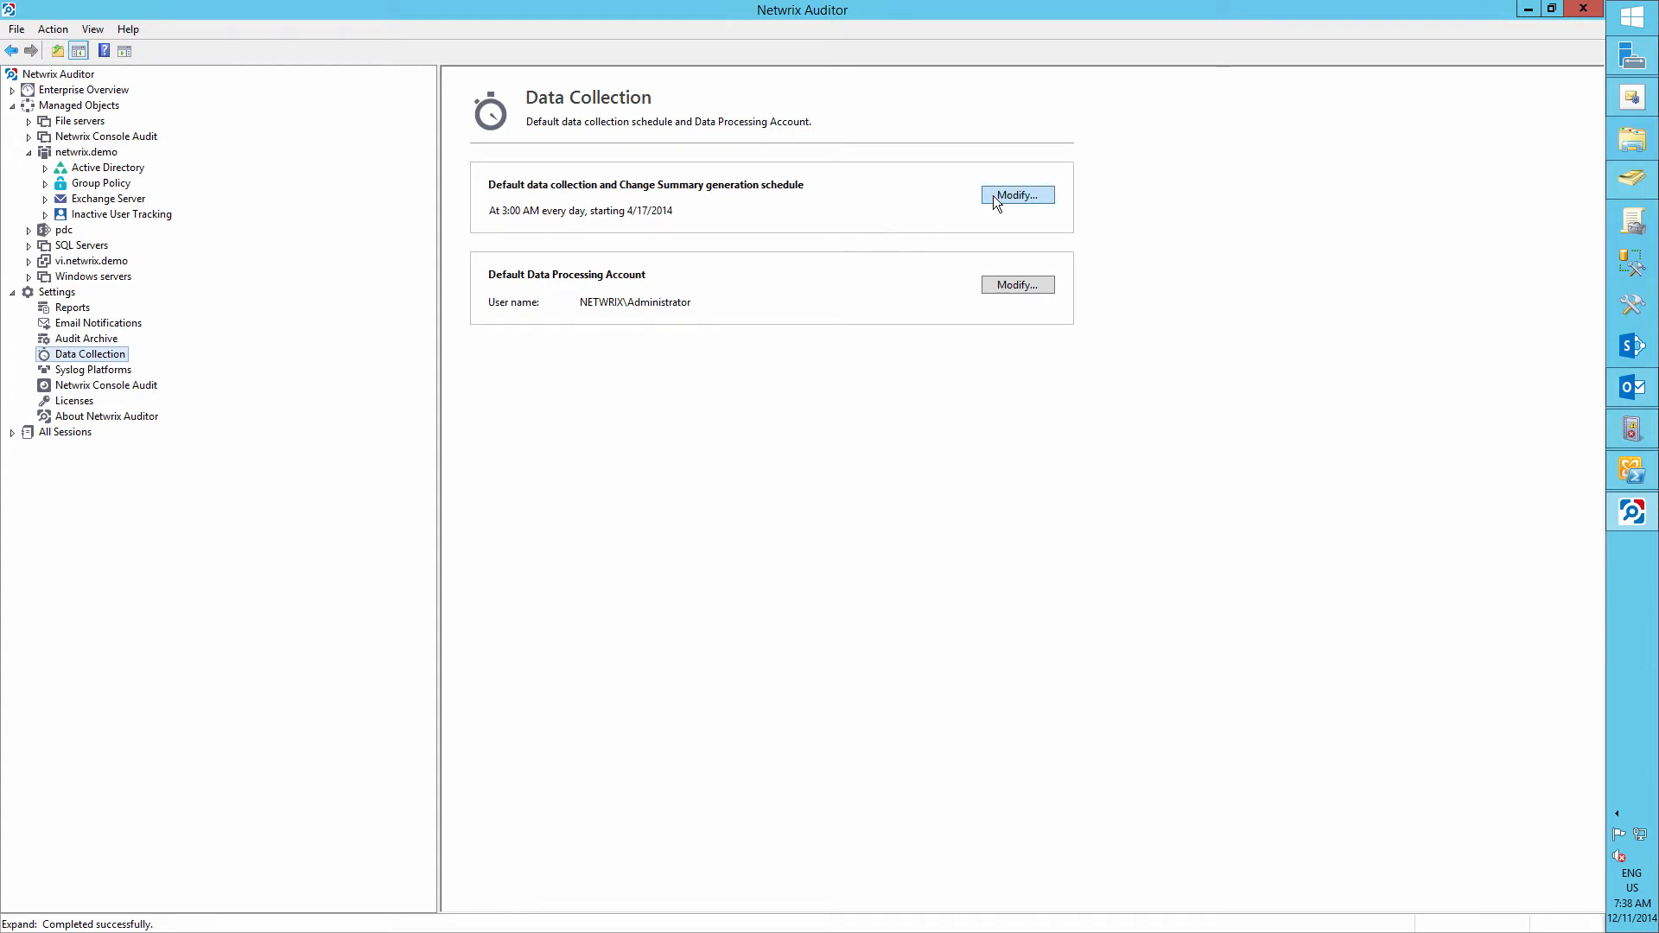
{"action": "left_click", "coordinate": [1017, 194]}
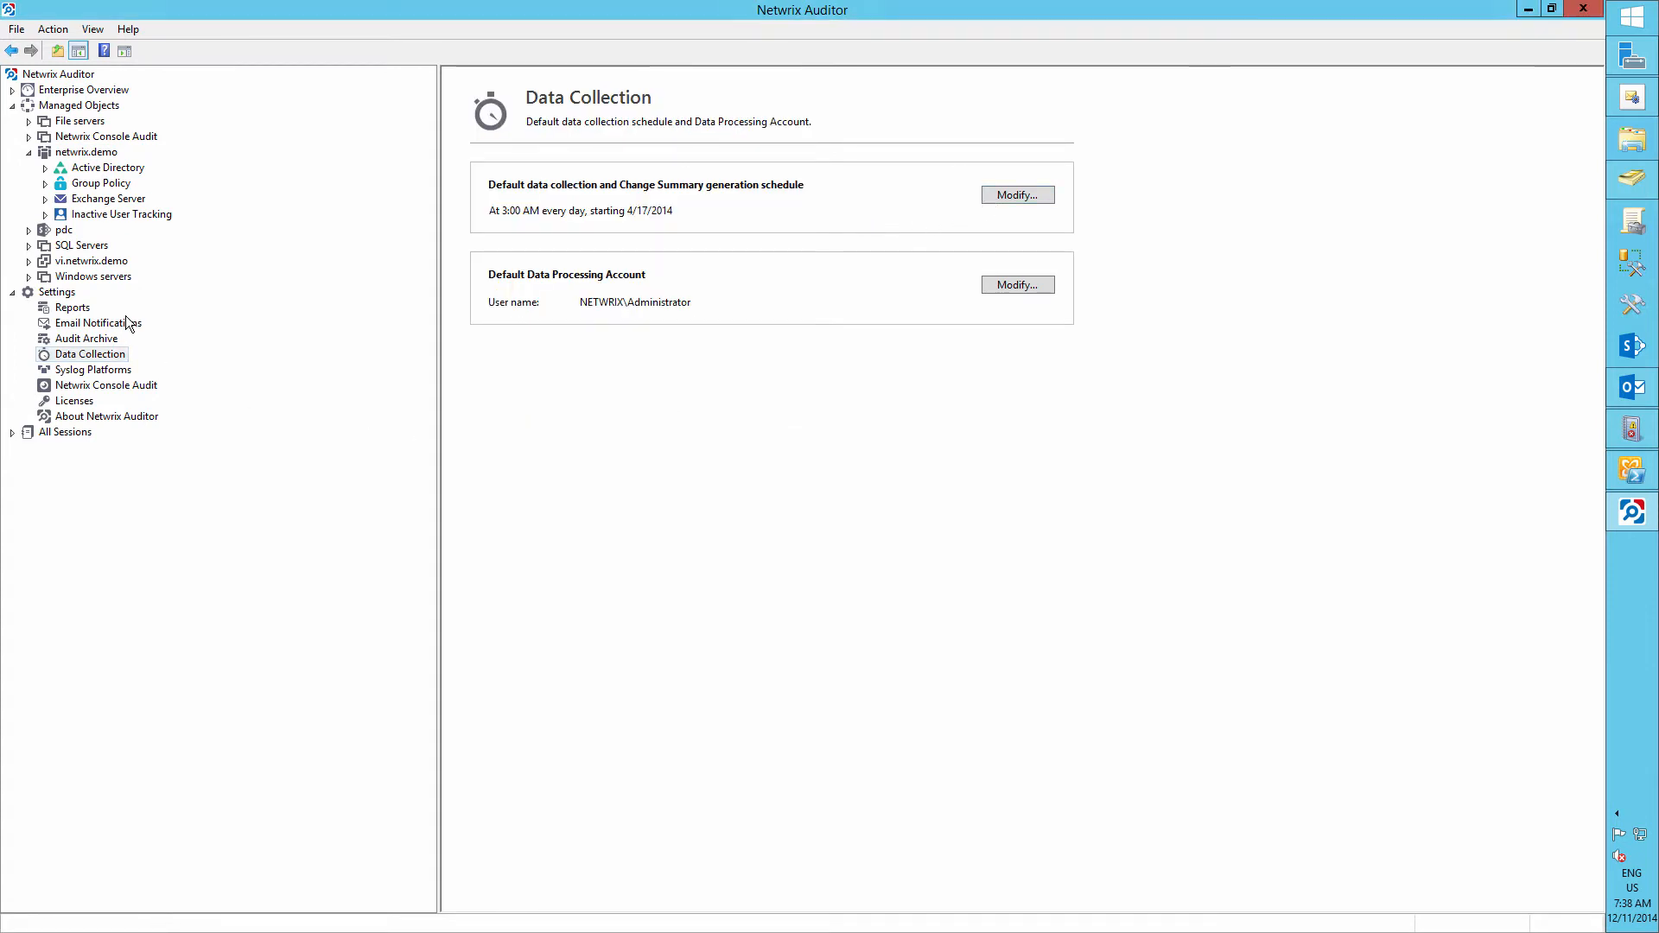
{"action": "left_click", "coordinate": [84, 152]}
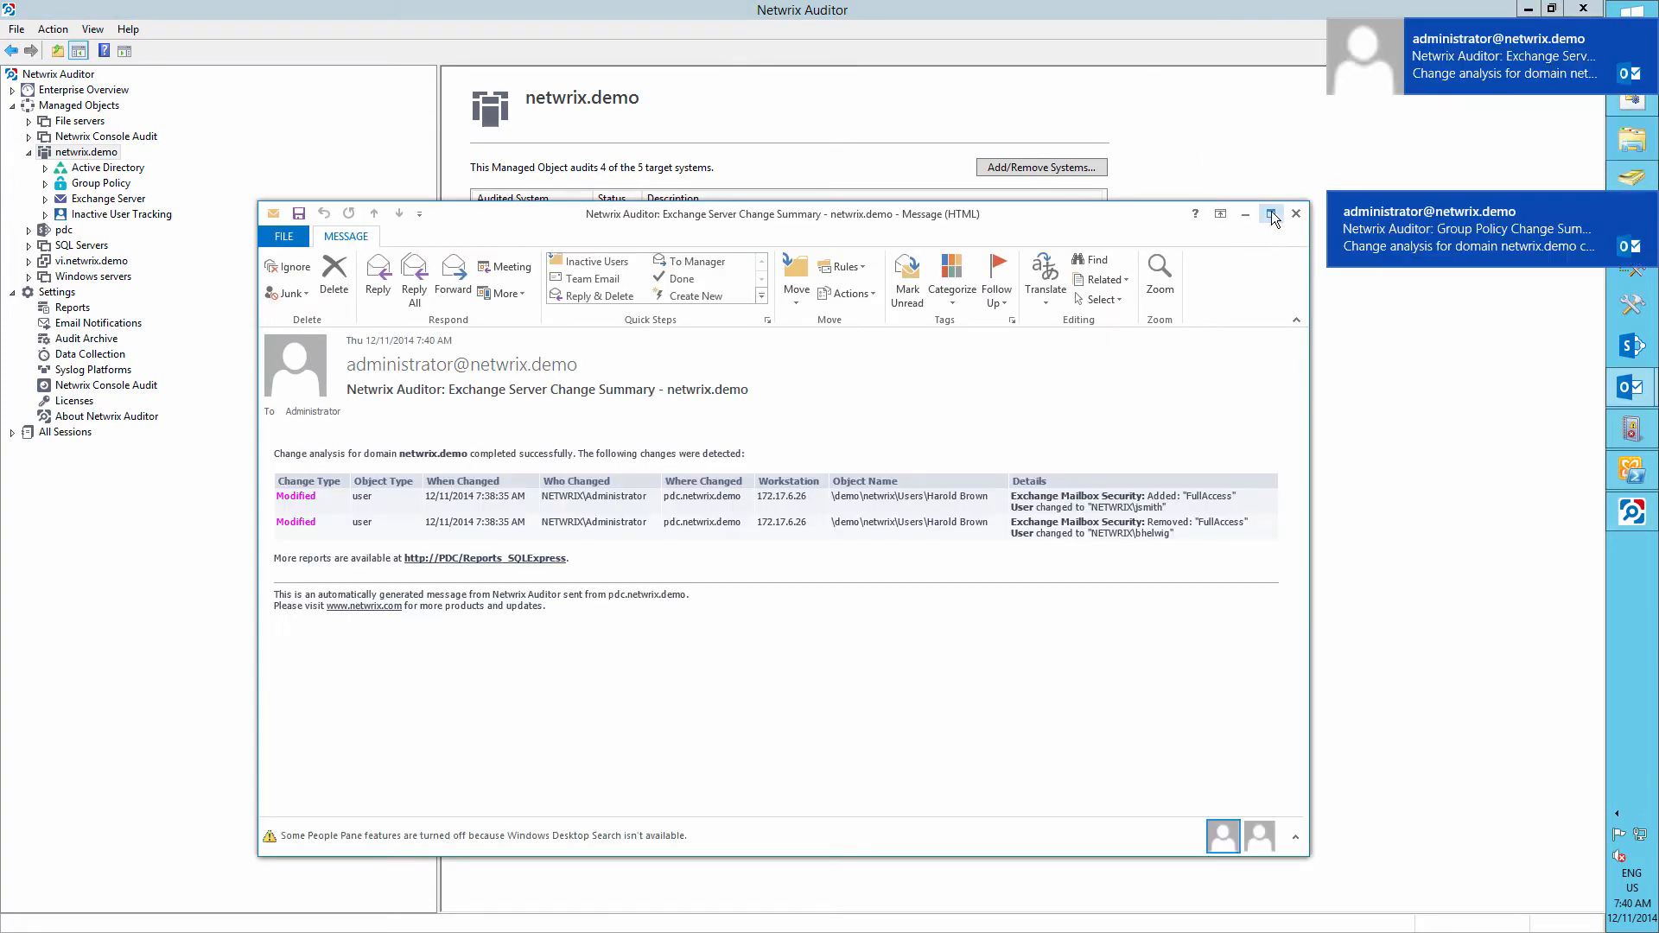
{"action": "left_click", "coordinate": [1272, 213]}
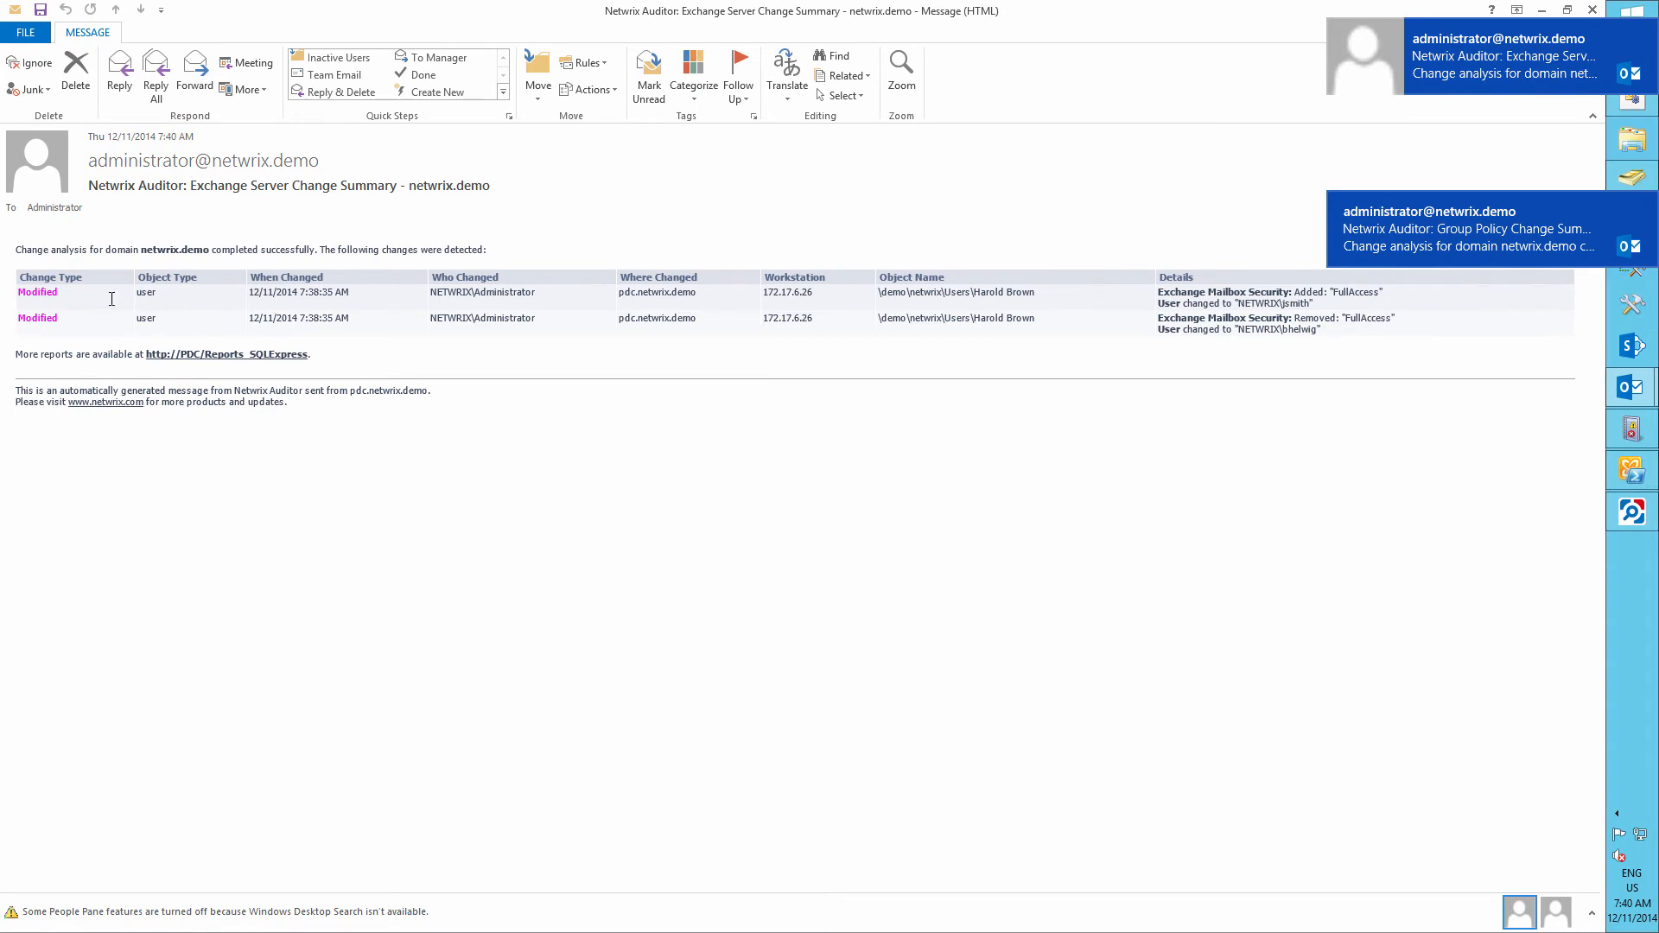